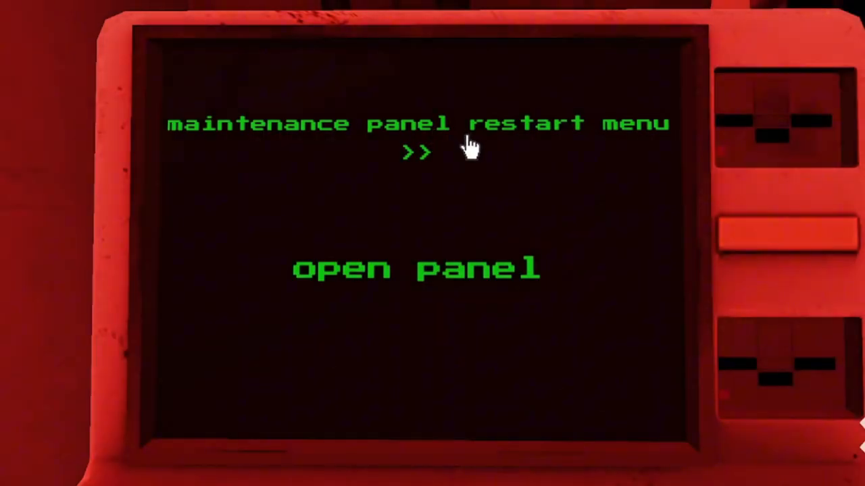
- Restart systems from the maintenance panel and survive until the Night 1 recap
click(413, 267)
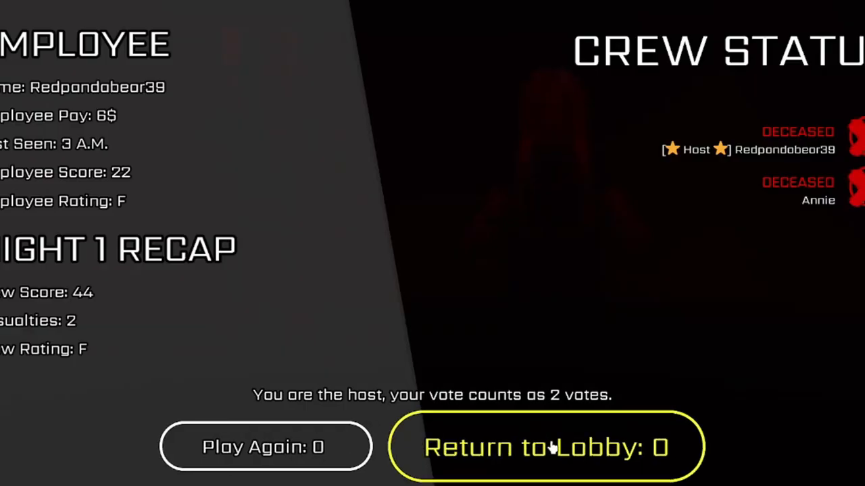
- Vote to return to the lobby and begin a new night on the Prize Corner camera
click(545, 446)
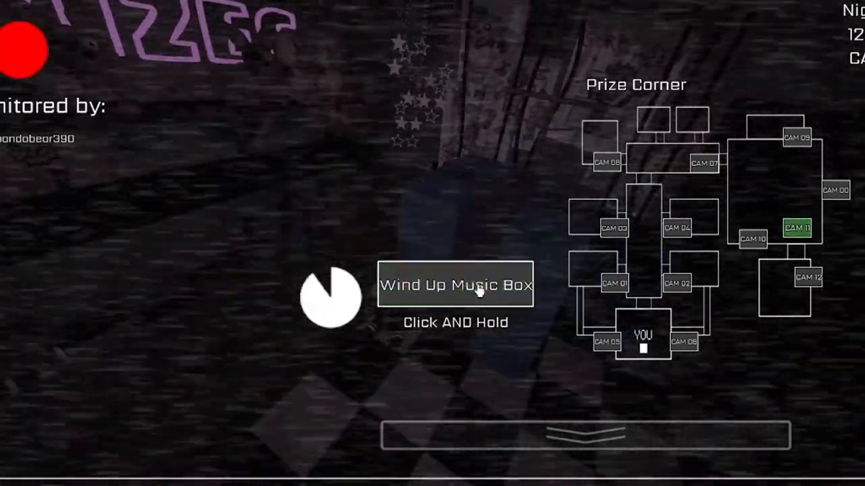
- Keep the music box wound while checking Parts and Service, Prize Corner and another camera feed
click(606, 162)
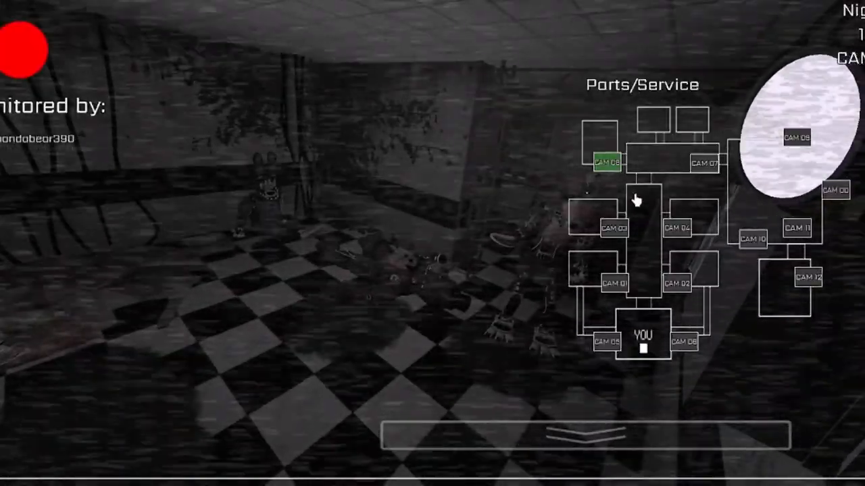
click(797, 136)
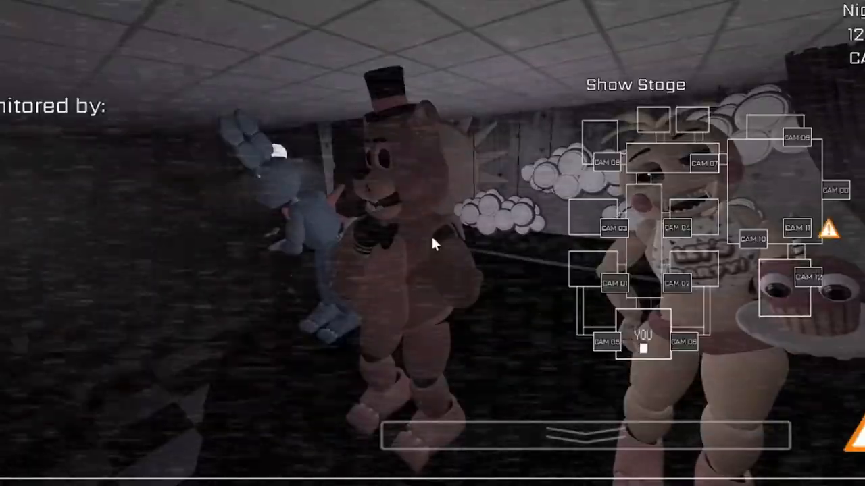
click(797, 227)
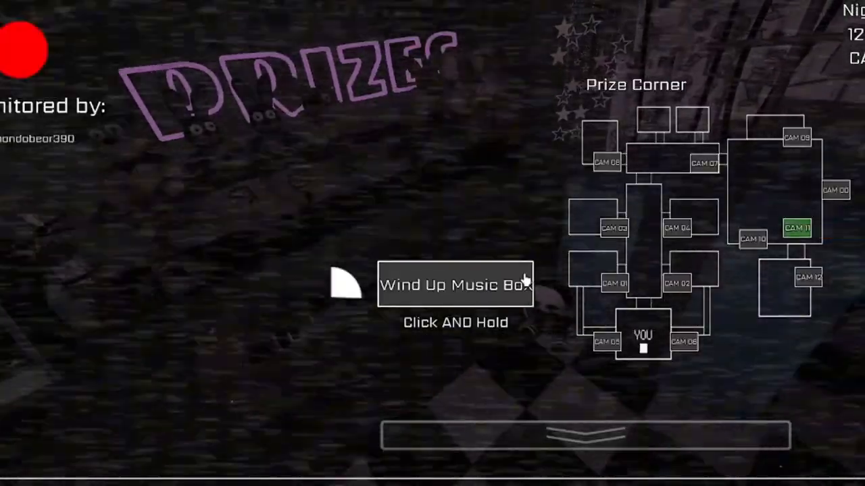
click(751, 238)
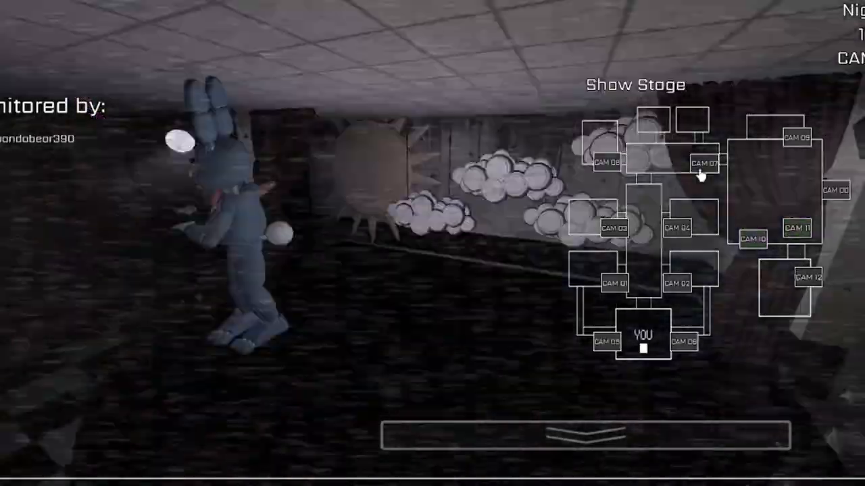
click(702, 162)
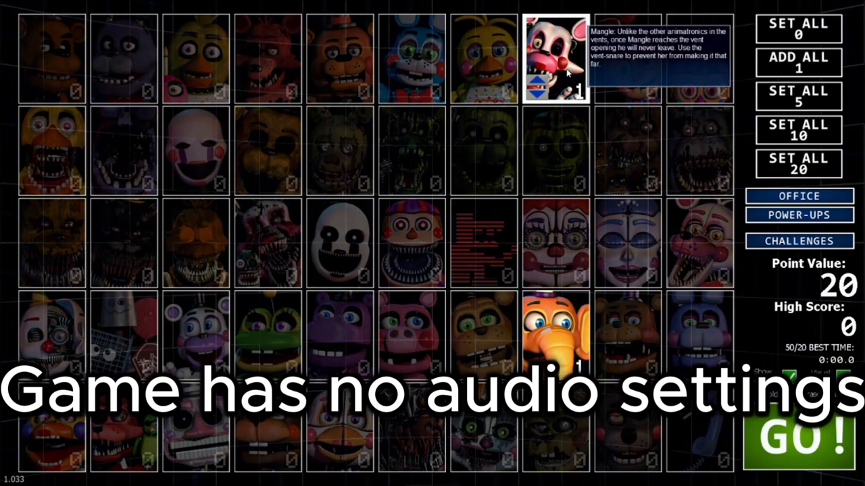
- Start the custom night and bring up the camera system monitor at 1 am
click(797, 429)
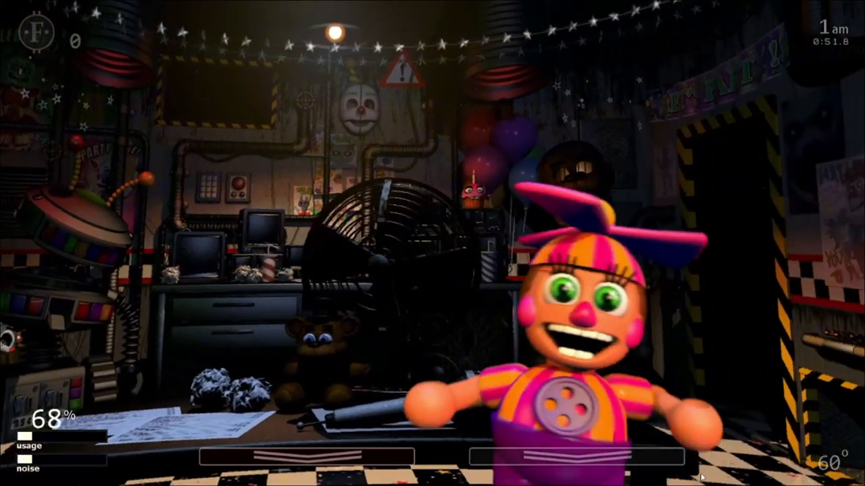
click(659, 72)
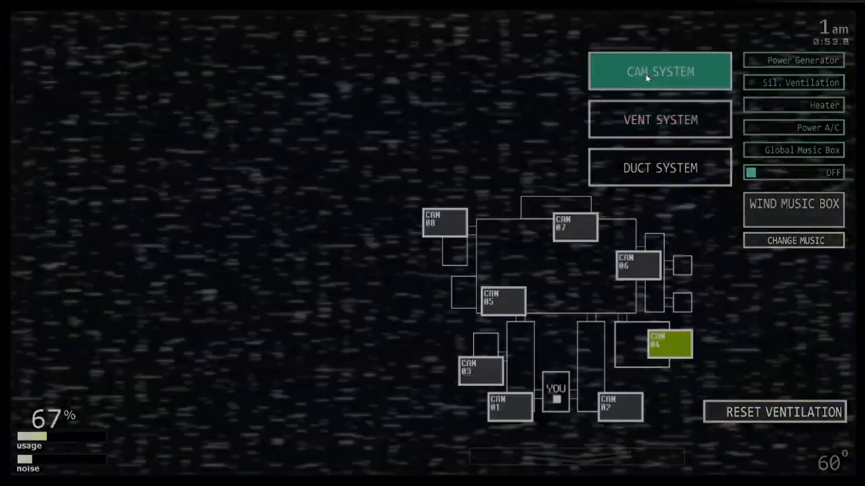